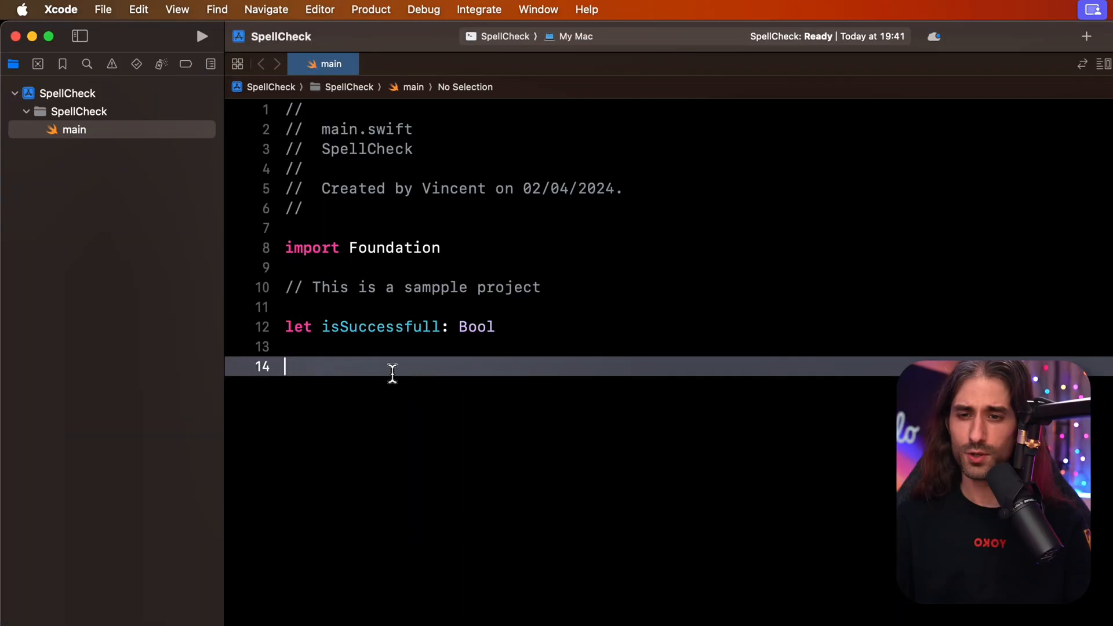
{"action": "mouse_move", "coordinate": [384, 359]}
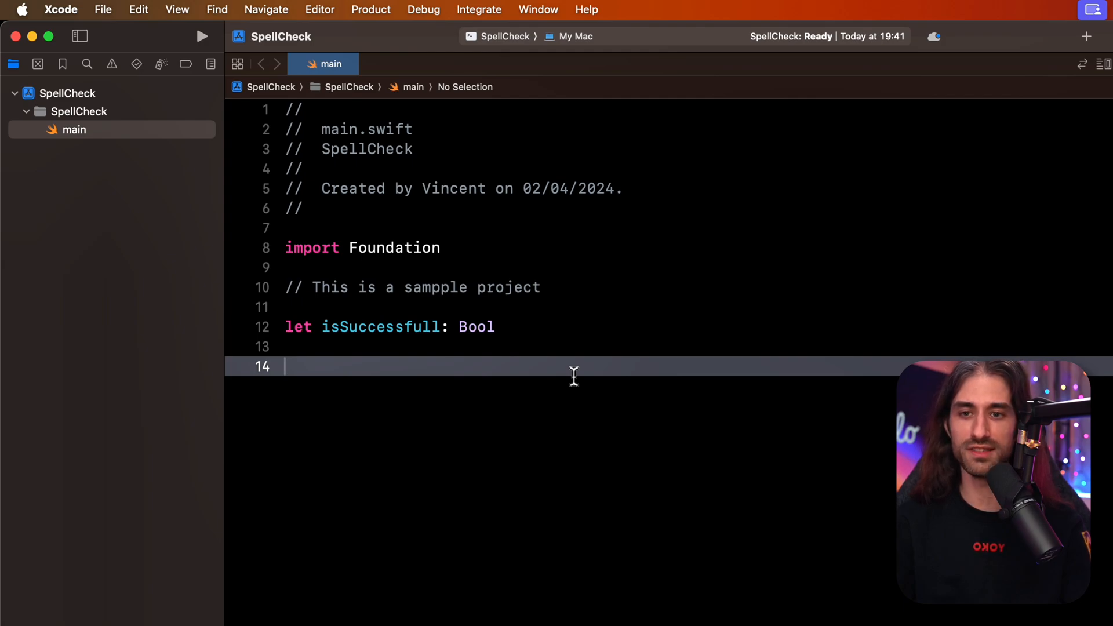
{"action": "mouse_move", "coordinate": [375, 255]}
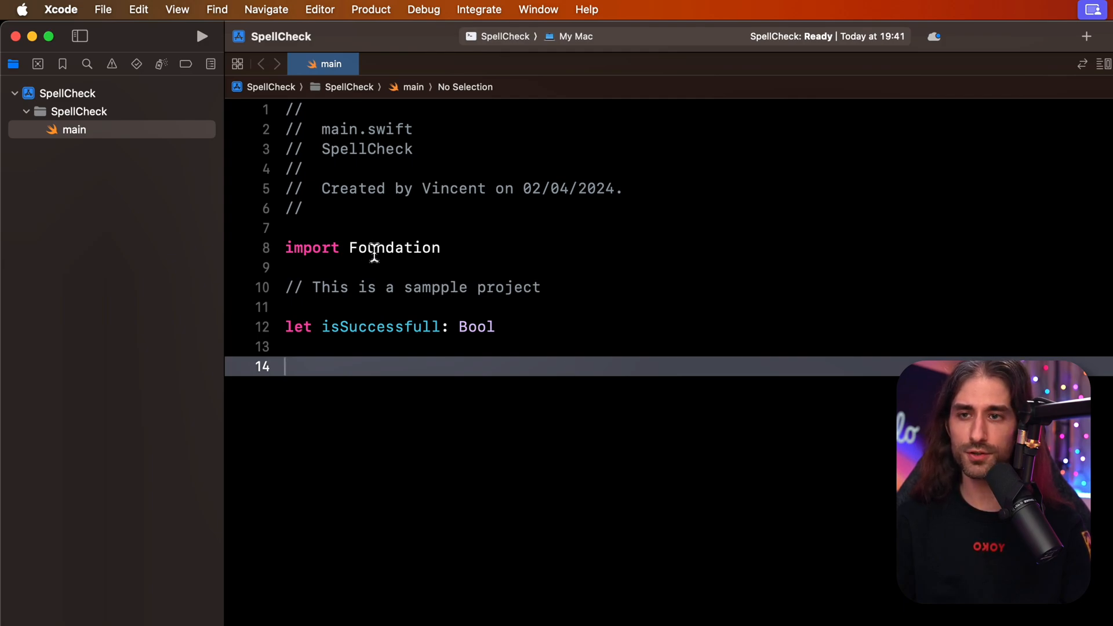
Enable Check Spelling While Typing from Edit > Format > Spelling and Grammar.
{"action": "left_click", "coordinate": [138, 9]}
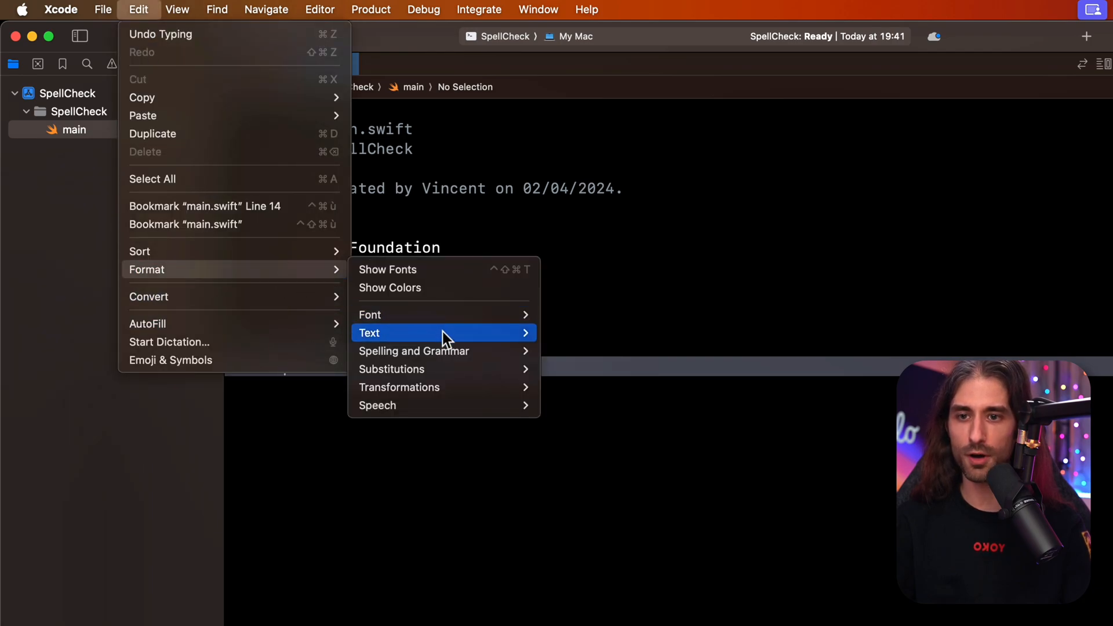
{"action": "mouse_move", "coordinate": [414, 350]}
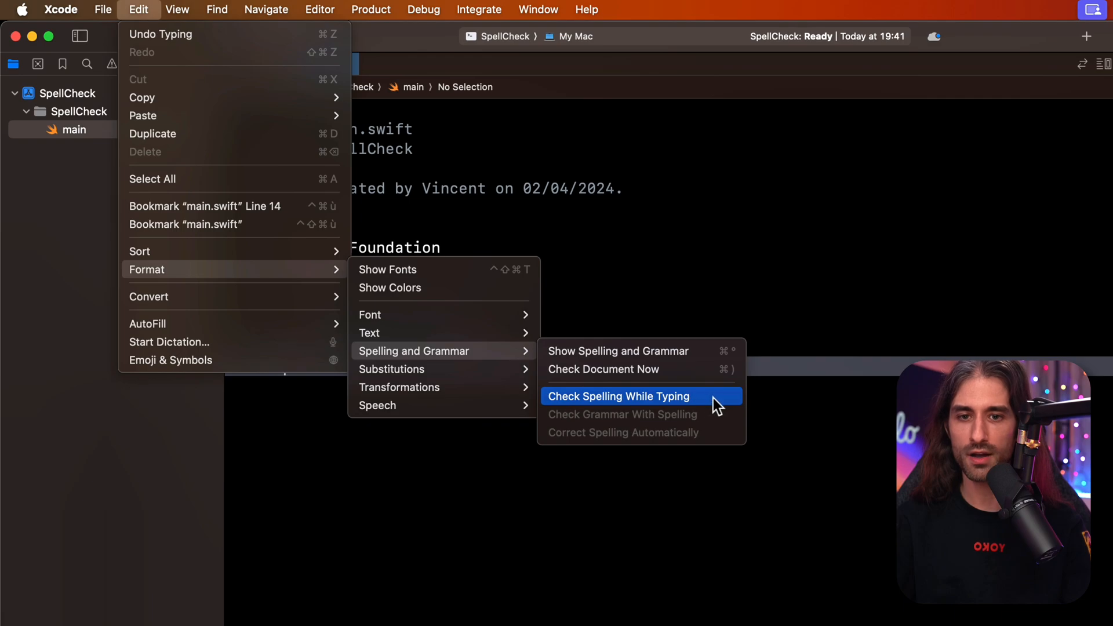
{"action": "mouse_move", "coordinate": [720, 405]}
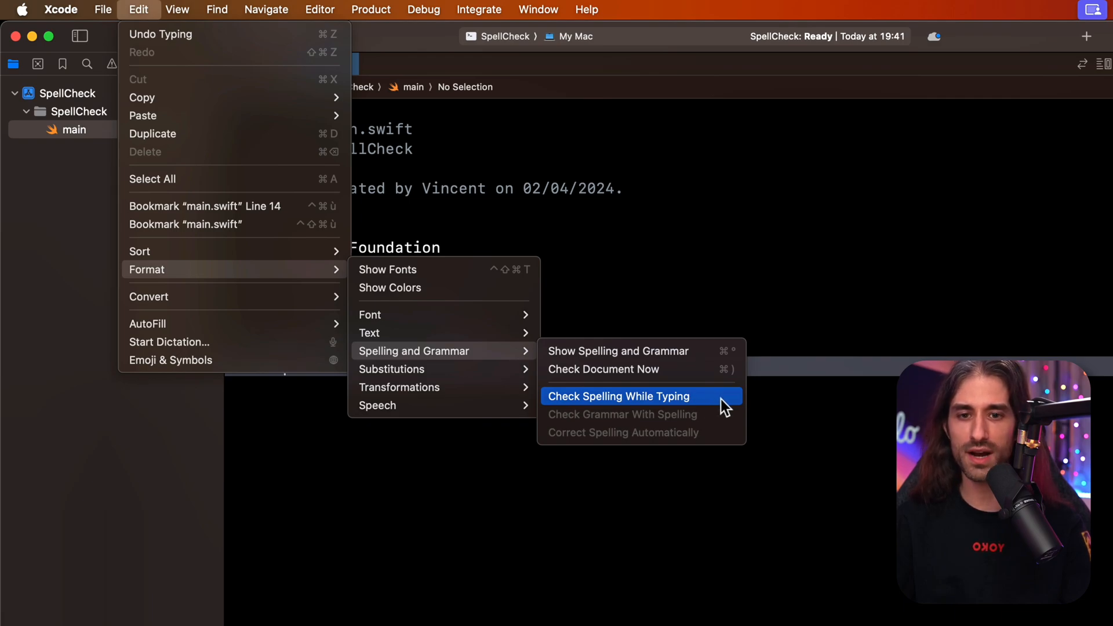
{"action": "left_click", "coordinate": [617, 396]}
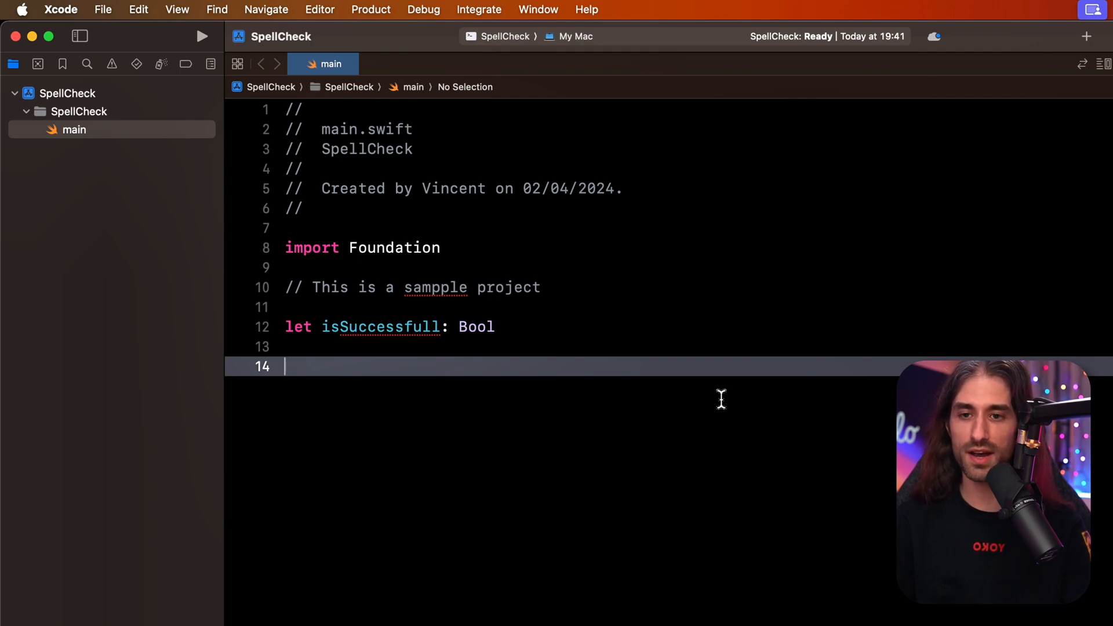
{"action": "mouse_move", "coordinate": [602, 384]}
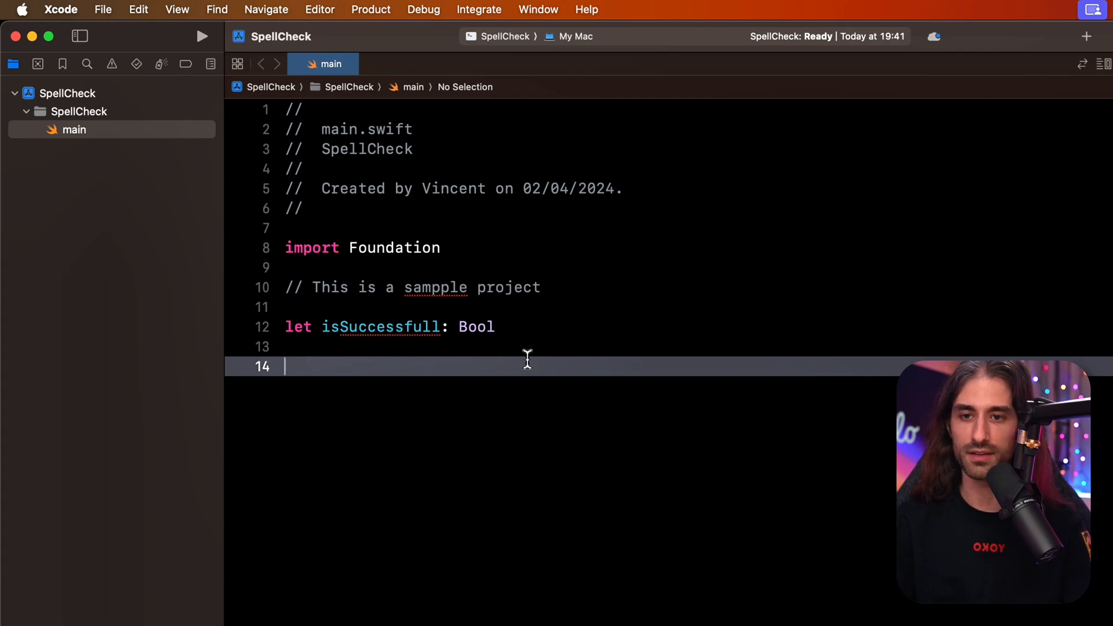
{"action": "mouse_move", "coordinate": [446, 288]}
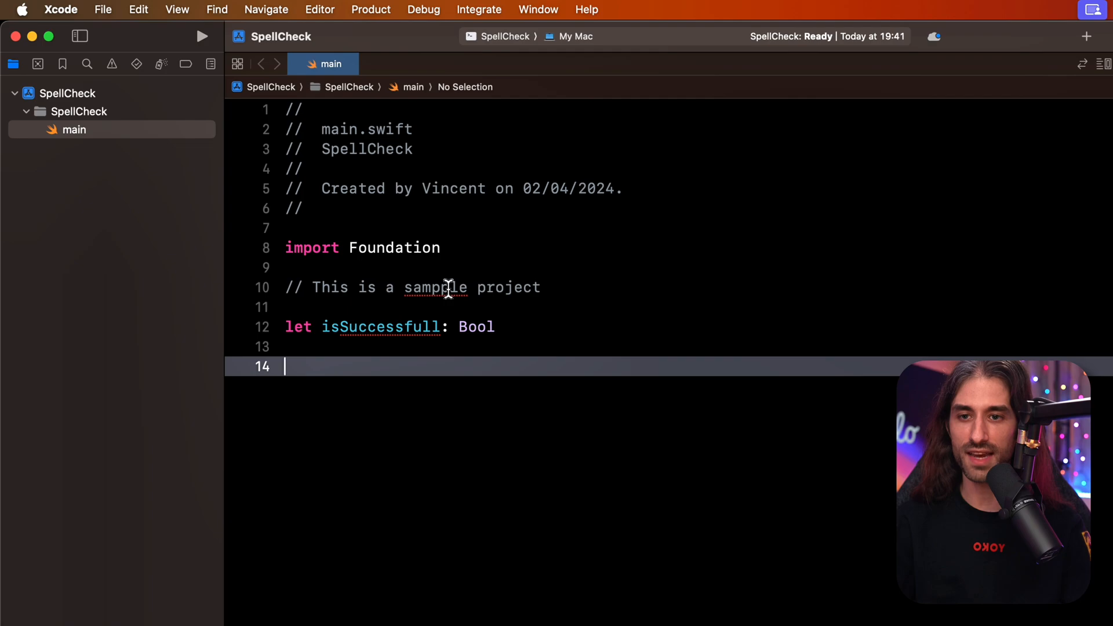
Correct 'sampple' to the suggested 'sample' in the line-10 comment.
{"action": "right_click", "coordinate": [433, 287]}
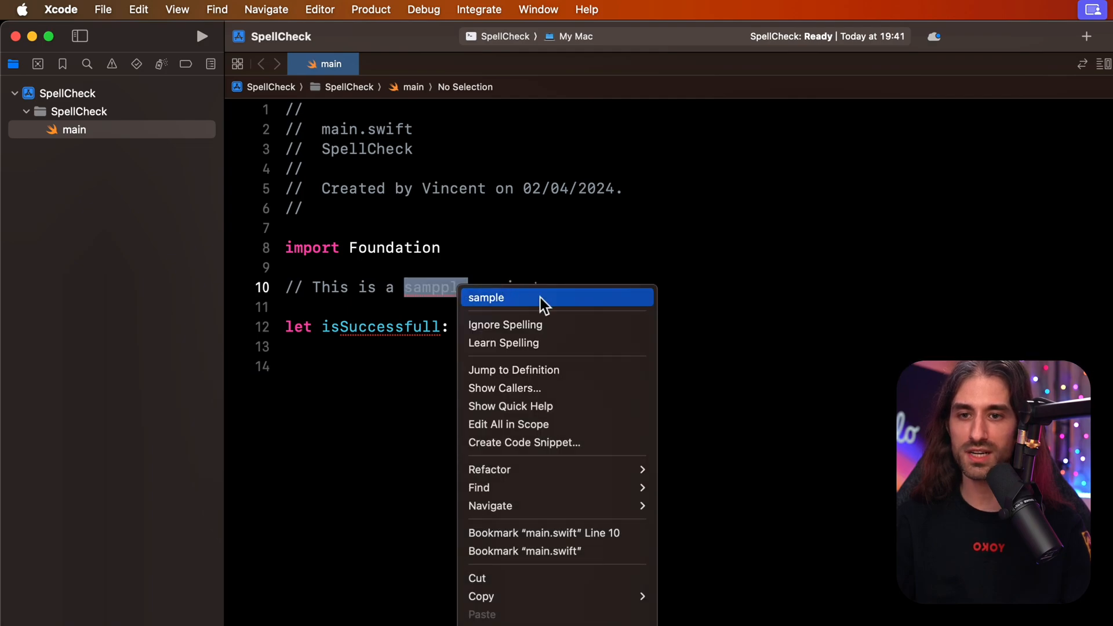
{"action": "mouse_move", "coordinate": [603, 311]}
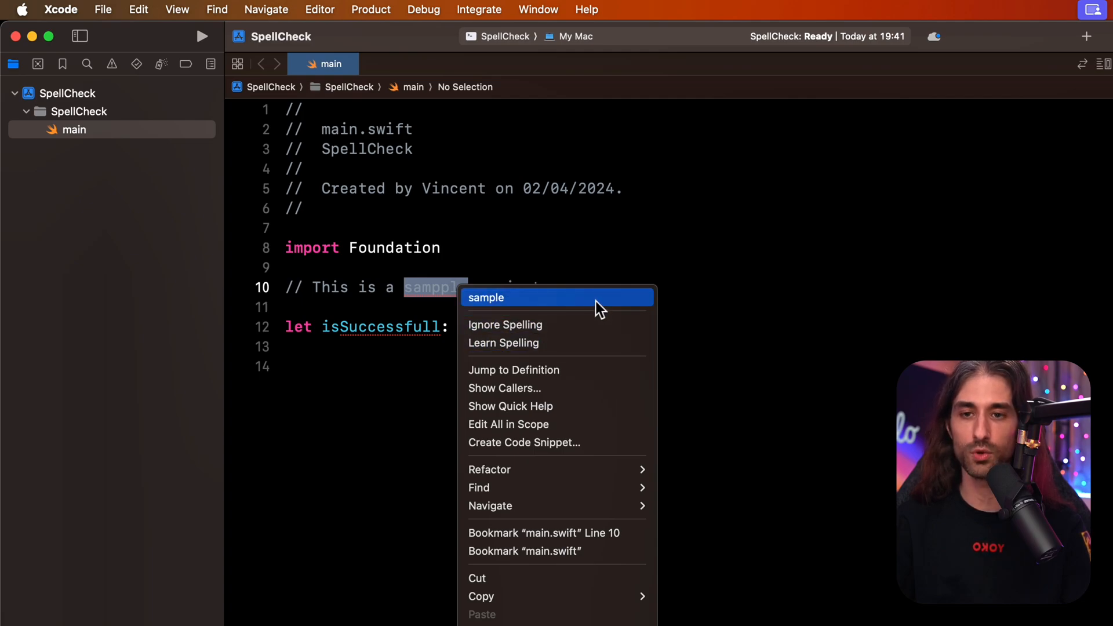
{"action": "left_click", "coordinate": [486, 298]}
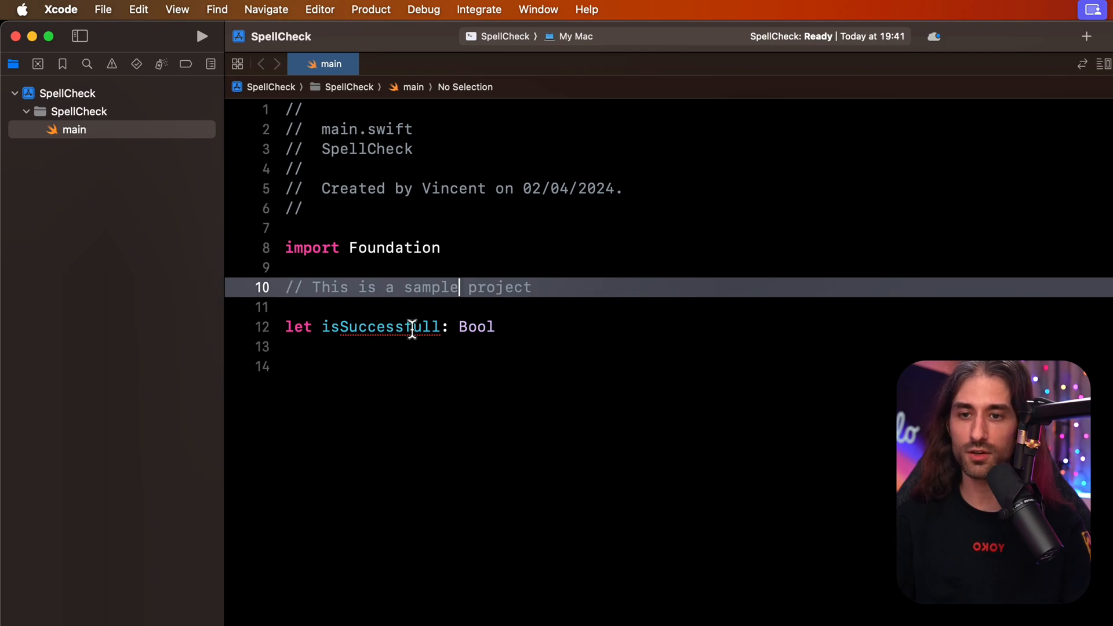
Correct 'Successfull' in the line-12 variable so it reads 'isSuccessful'.
{"action": "right_click", "coordinate": [381, 327]}
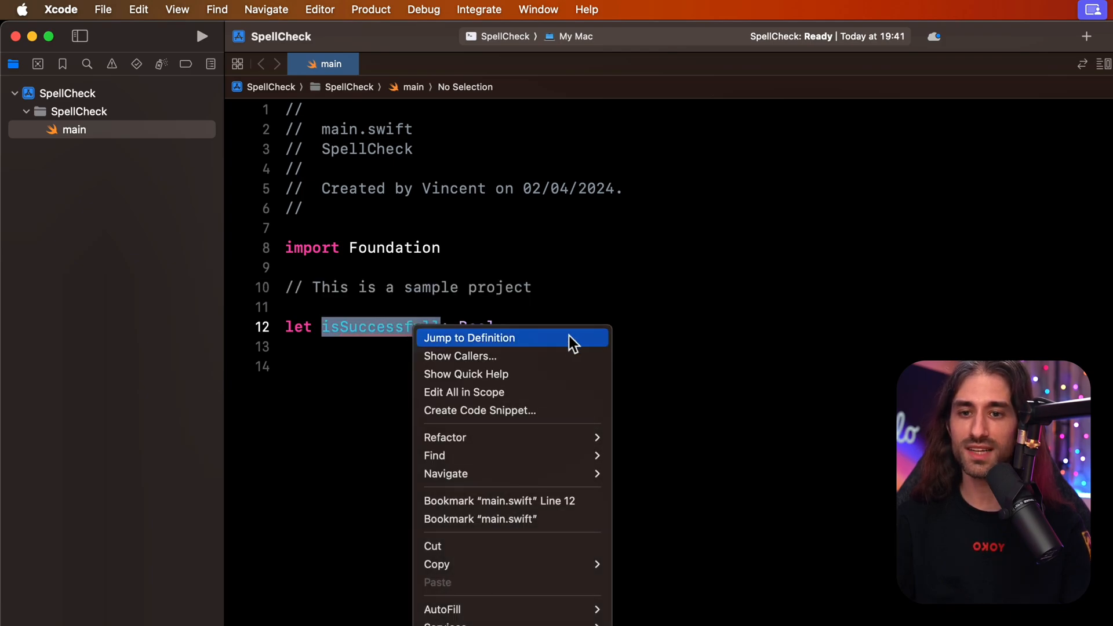
{"action": "mouse_move", "coordinate": [592, 315]}
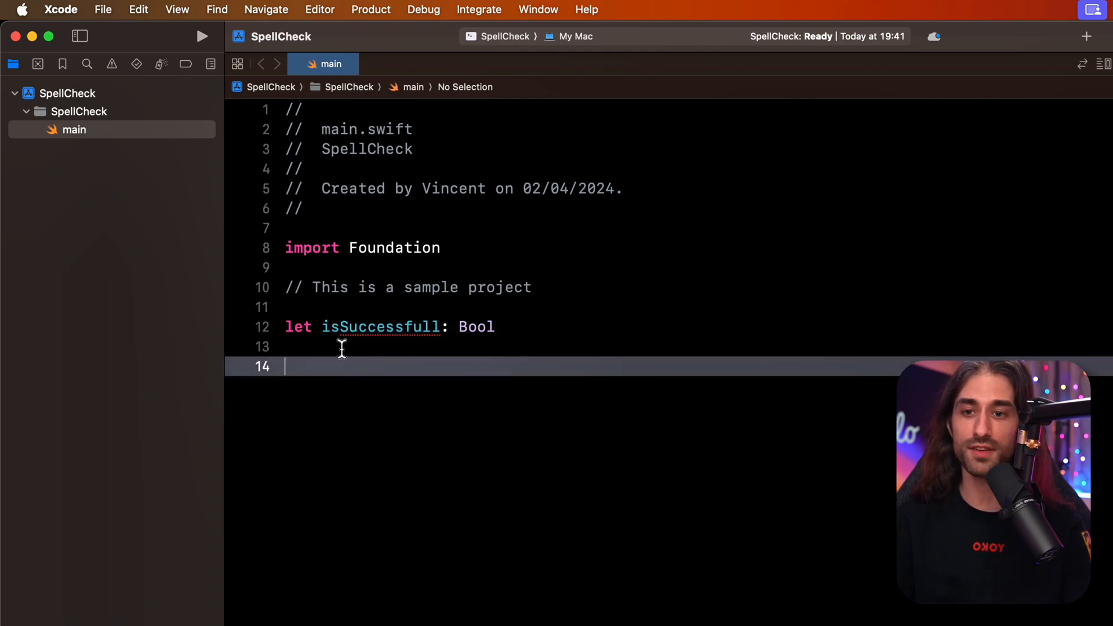
{"action": "double_click", "coordinate": [348, 327]}
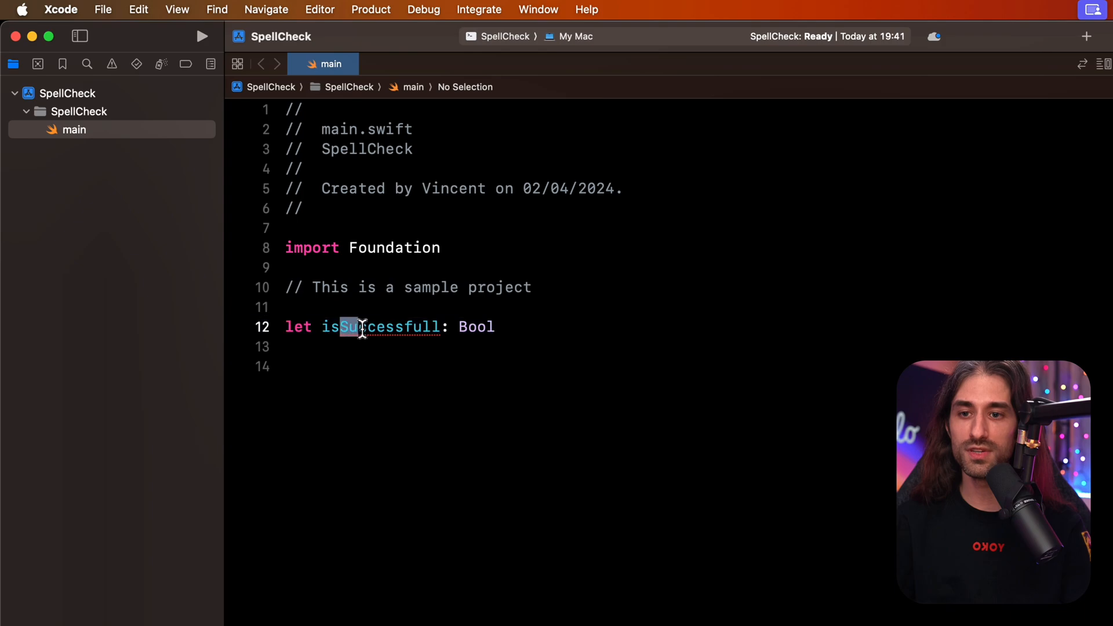
{"action": "double_click", "coordinate": [384, 326]}
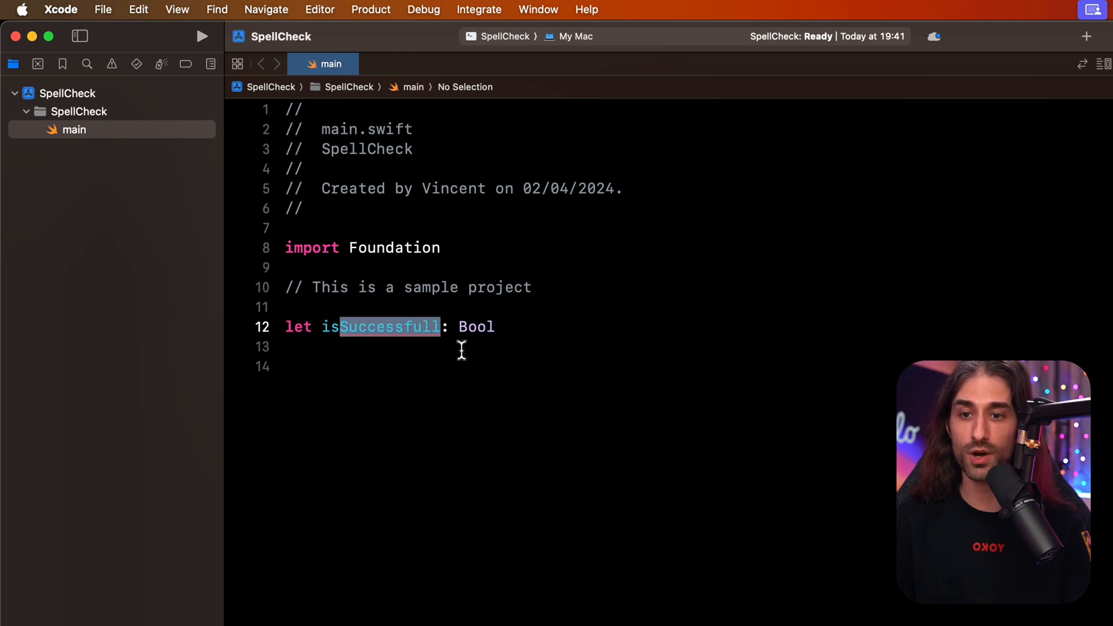
{"action": "right_click", "coordinate": [389, 327]}
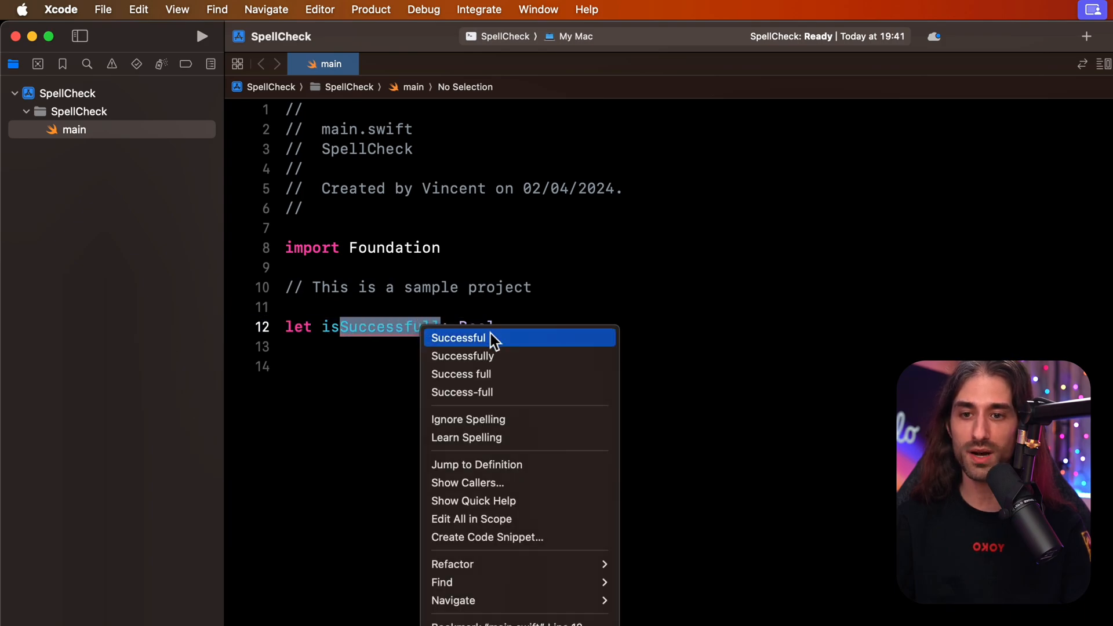
{"action": "mouse_move", "coordinate": [572, 349]}
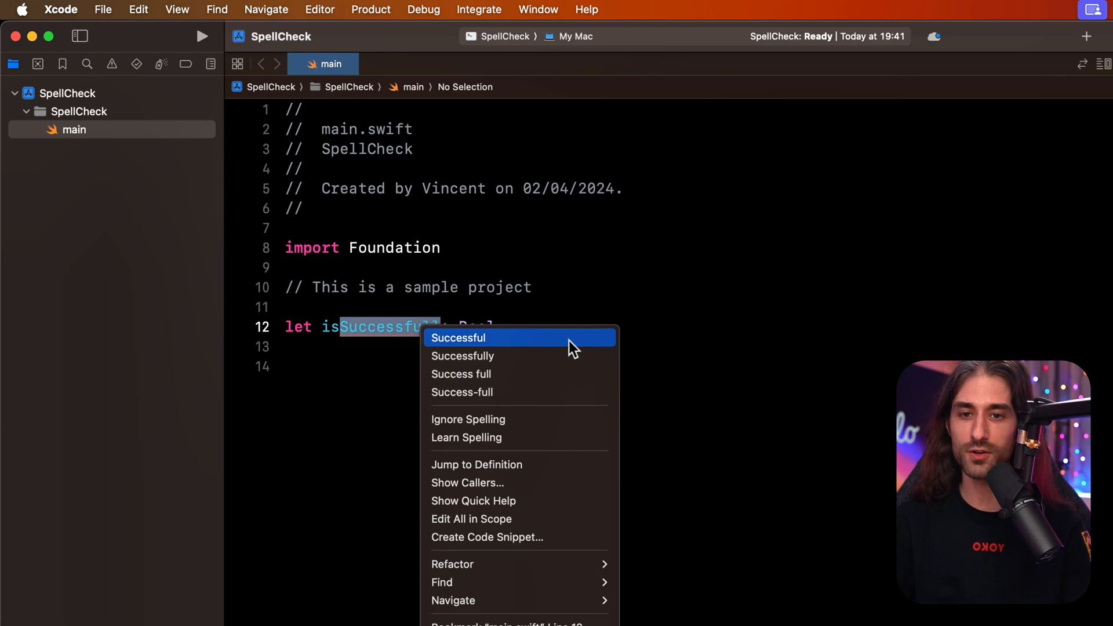
{"action": "left_click", "coordinate": [458, 337]}
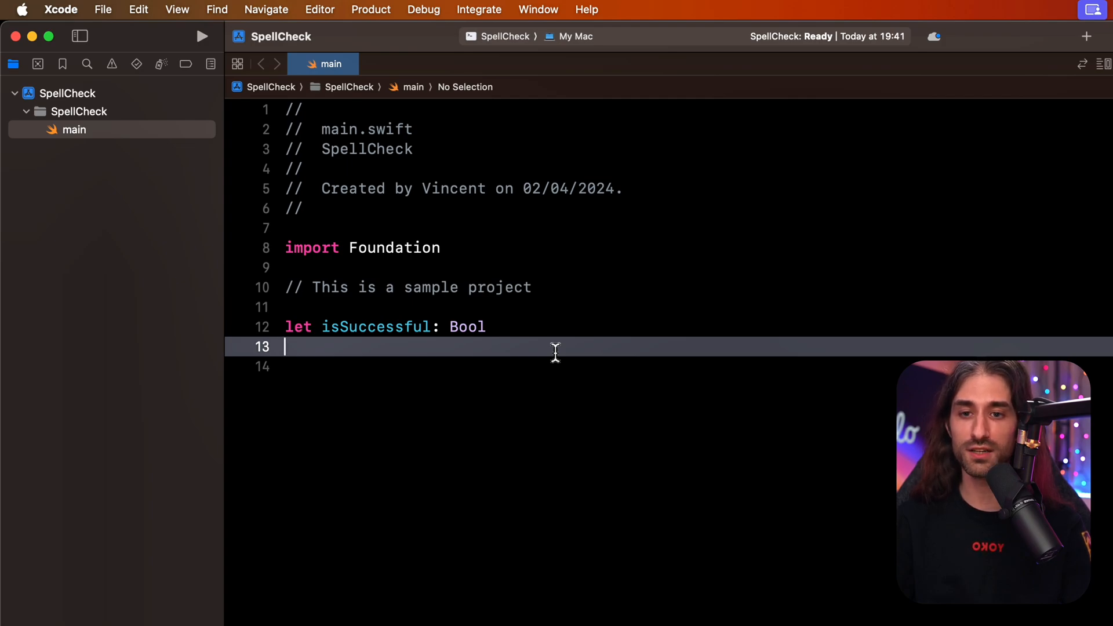
{"action": "left_click", "coordinate": [138, 10]}
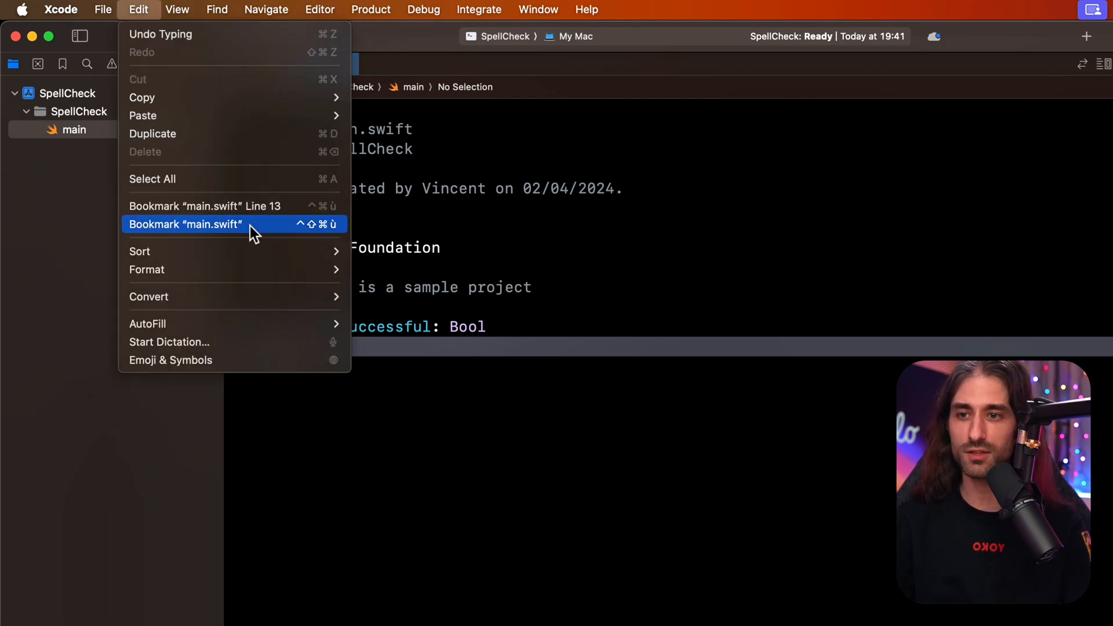